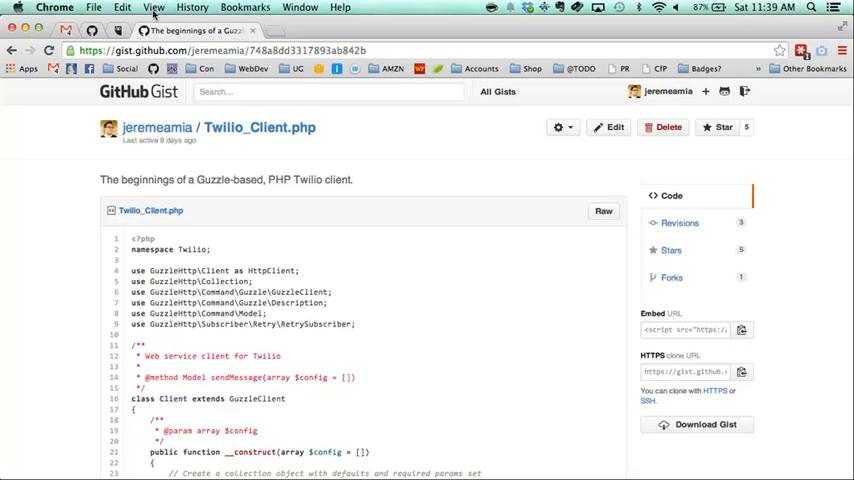
Enter Chrome presentation mode and scroll past Twilio_Client.php to composer.json and test.php
click(160, 4)
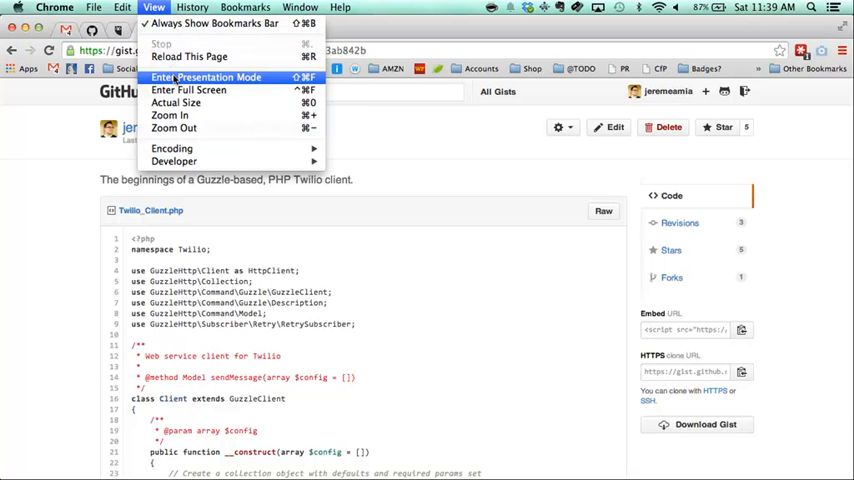
click(216, 72)
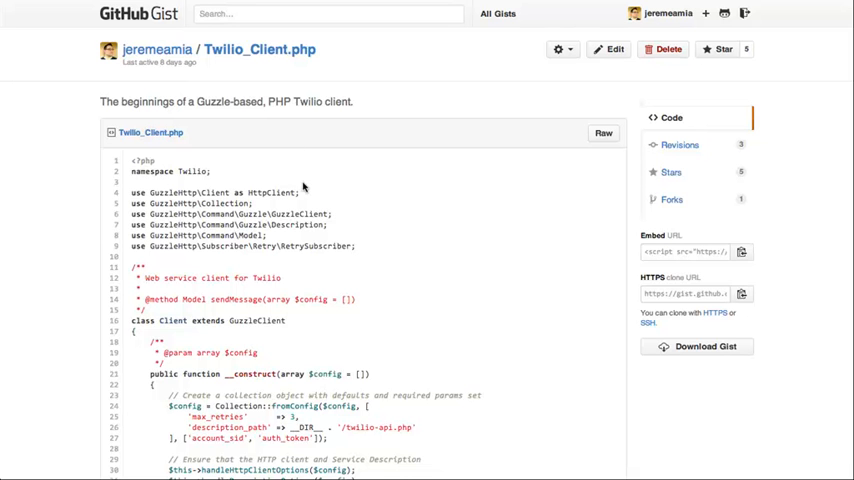
scroll(down, 3)
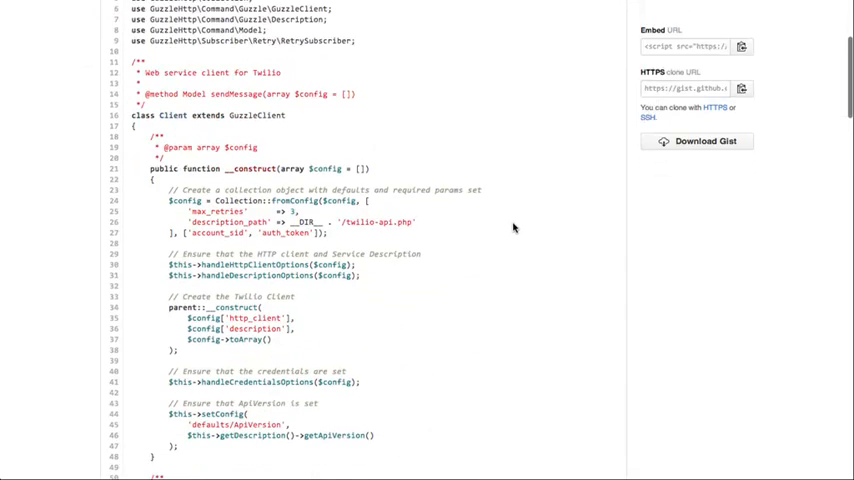
scroll(down, 3)
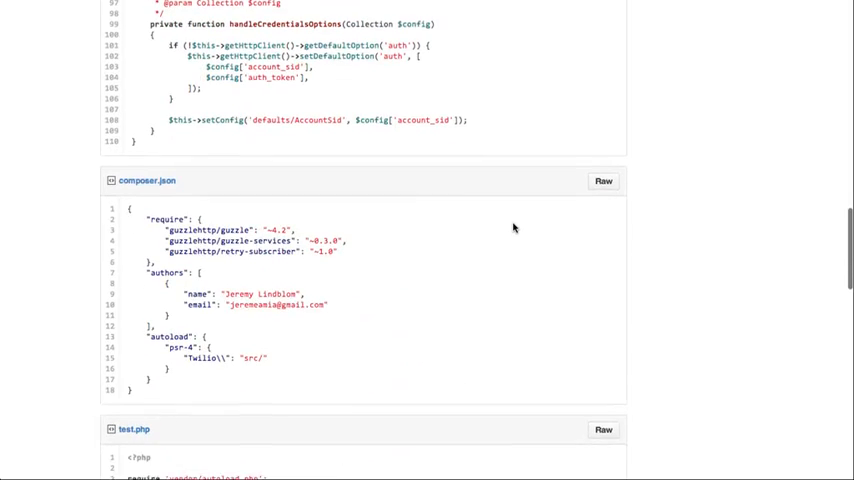
scroll(down, 3)
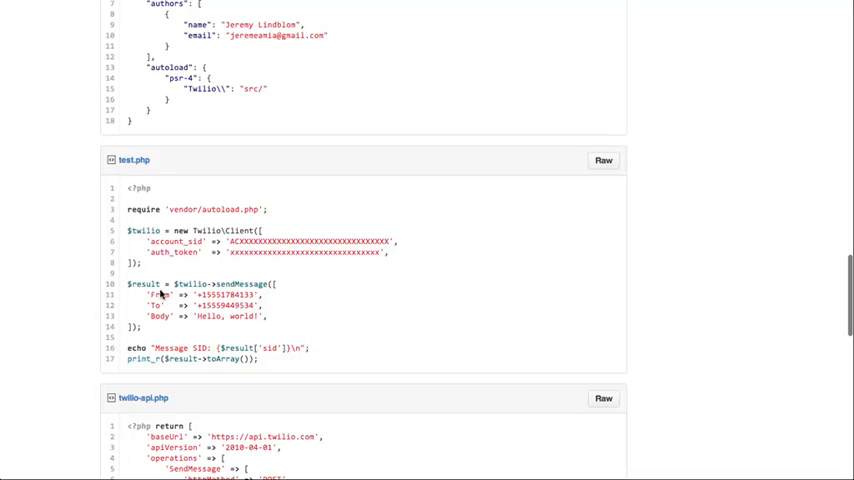
mouse_move(280, 212)
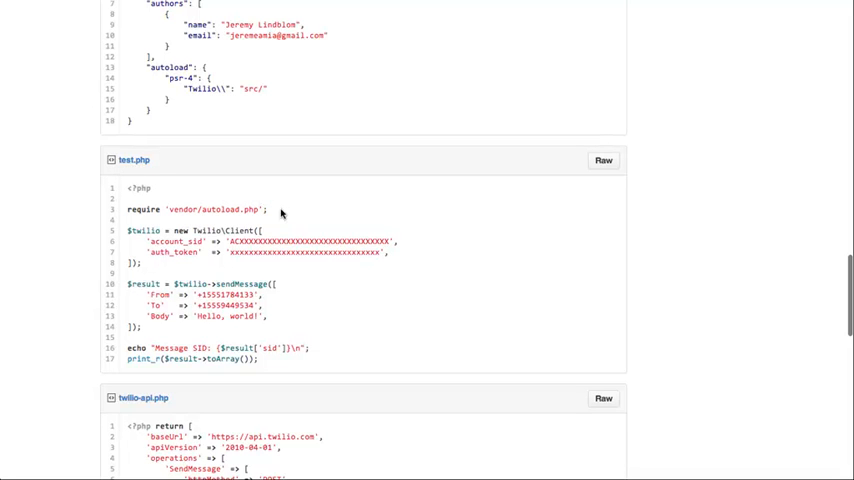
mouse_move(228, 230)
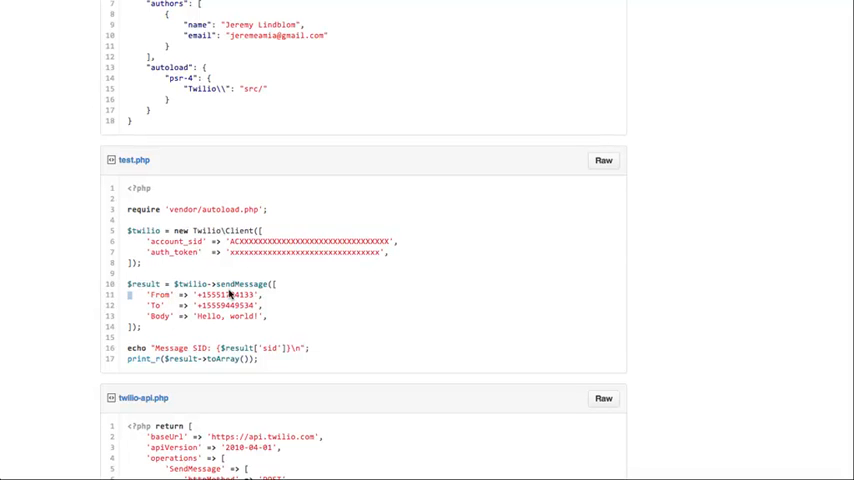
mouse_move(216, 324)
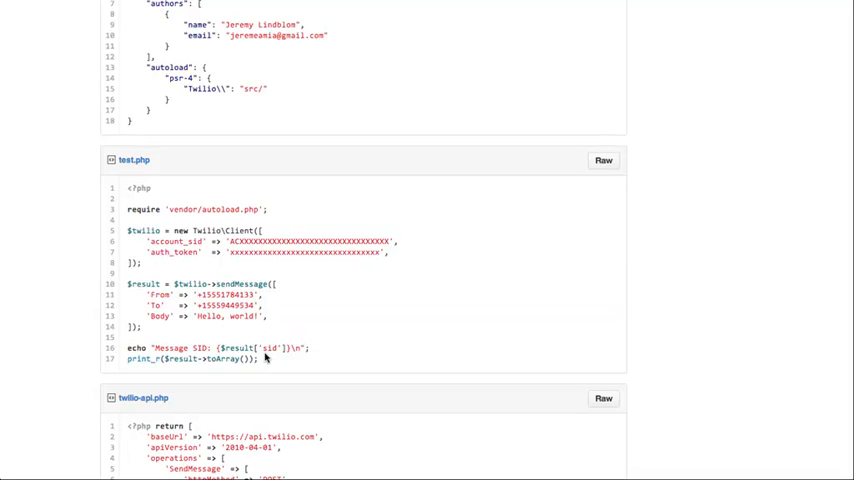
mouse_move(284, 348)
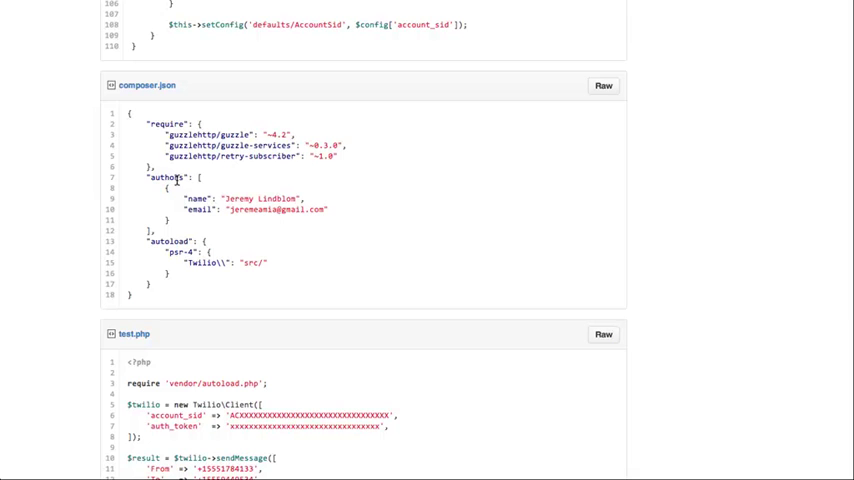
Scroll back to the top of Twilio_Client.php and highlight GuzzleClient in the class declaration
scroll(down, 3)
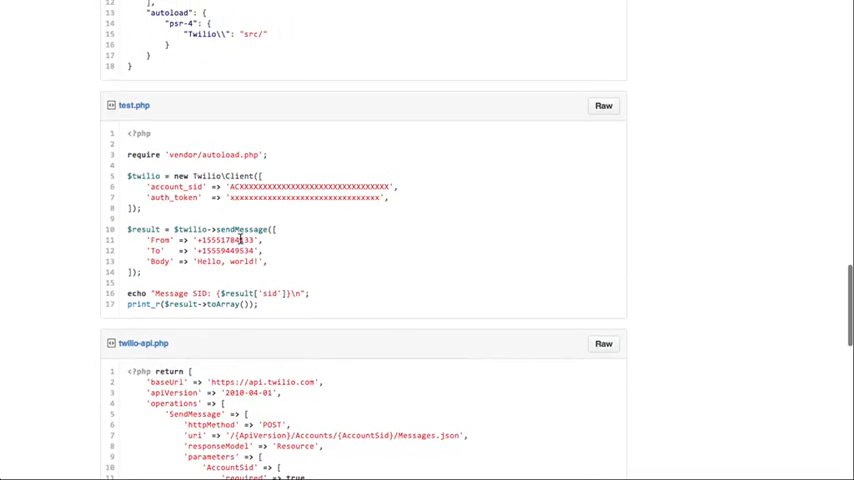
scroll(down, 3)
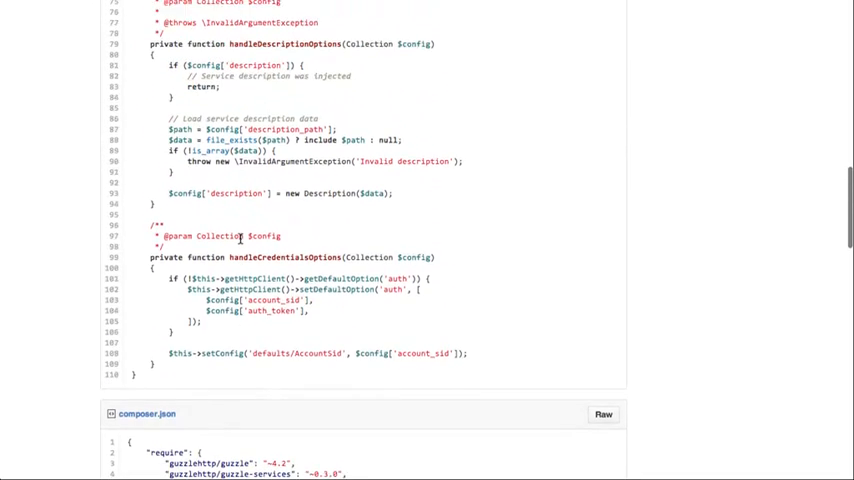
scroll(up, 3)
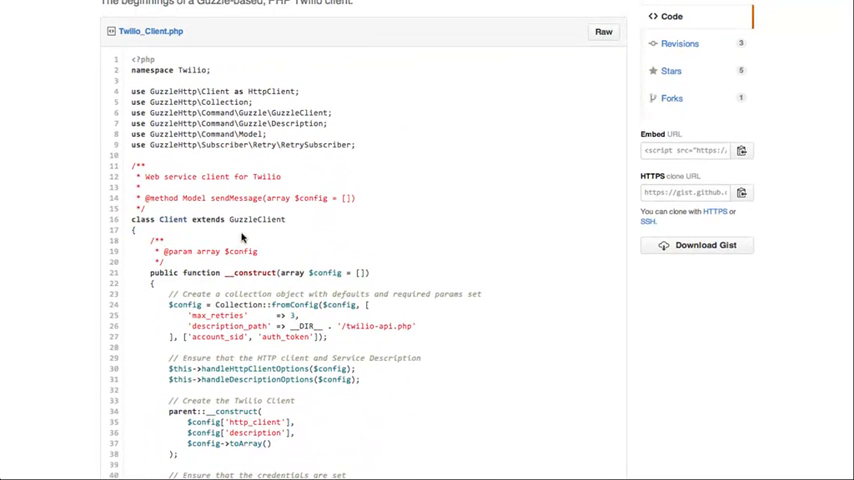
double_click(256, 220)
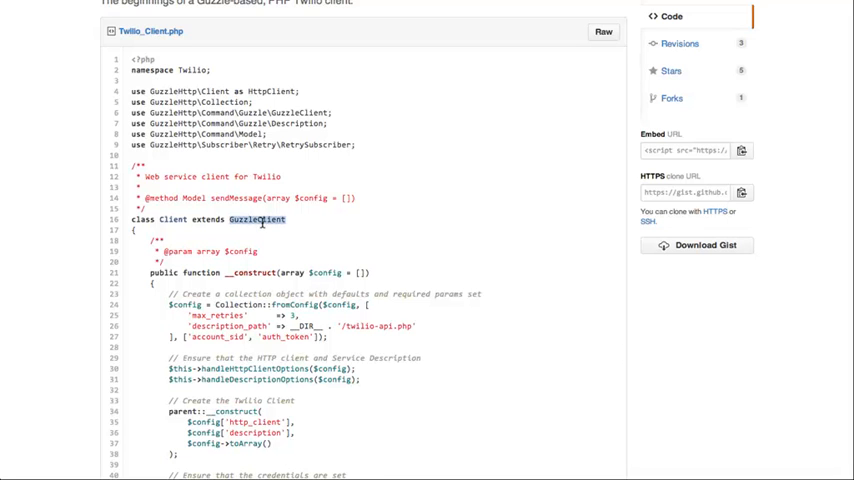
mouse_move(314, 336)
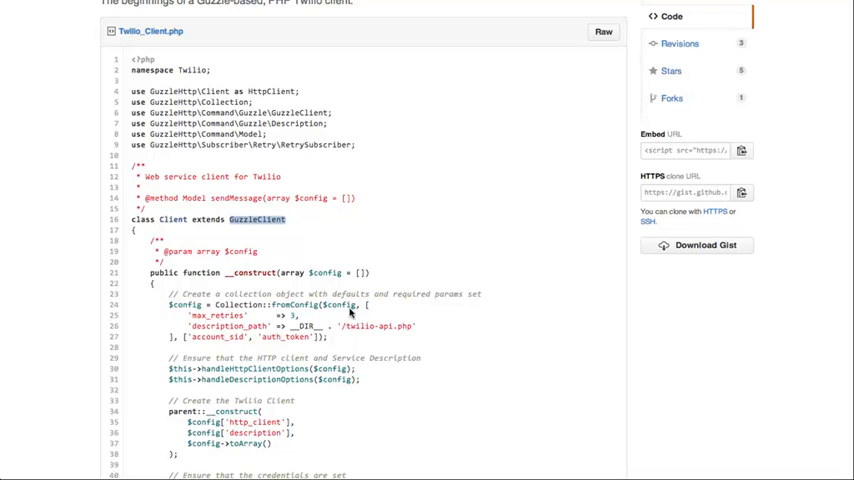
Highlight the account_sid setting name among the Client constructor defaults
scroll(down, 3)
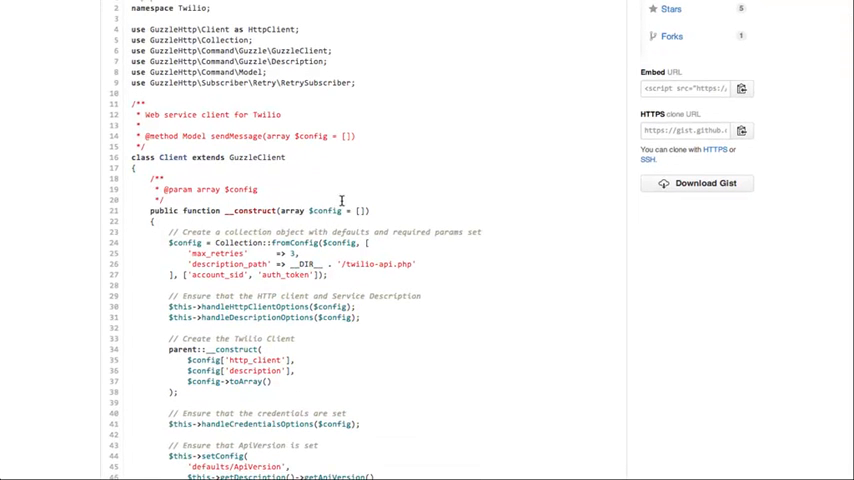
double_click(212, 264)
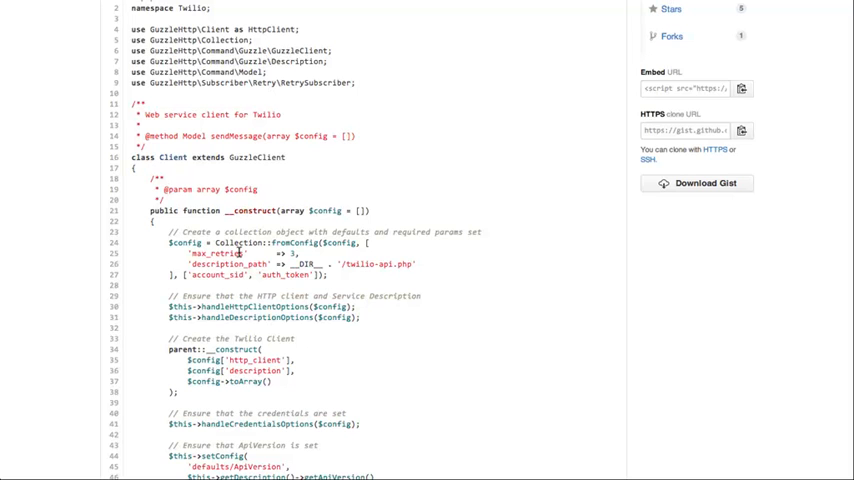
mouse_move(258, 264)
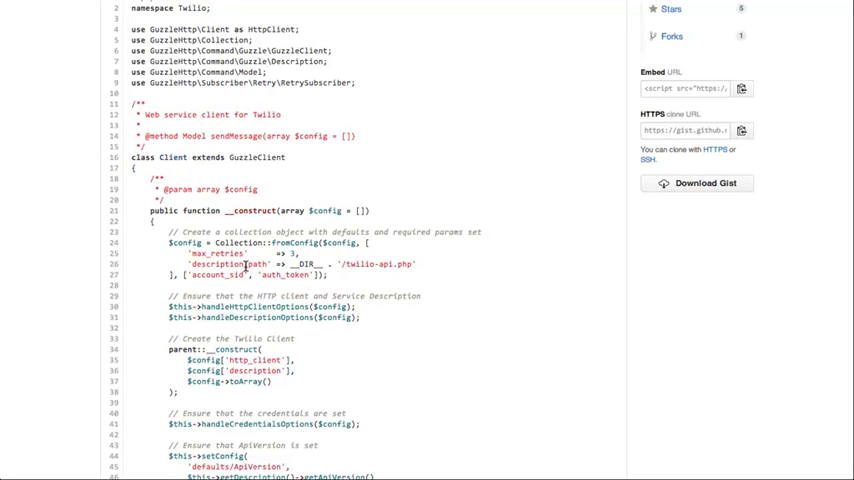
double_click(220, 264)
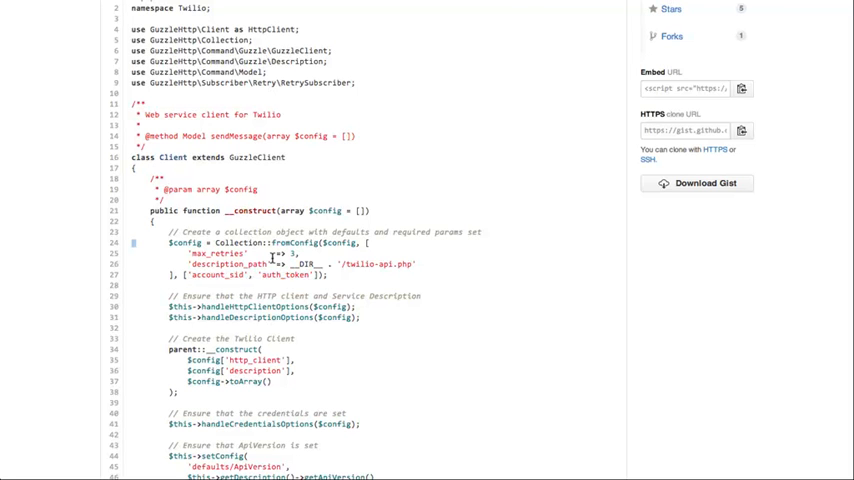
double_click(292, 244)
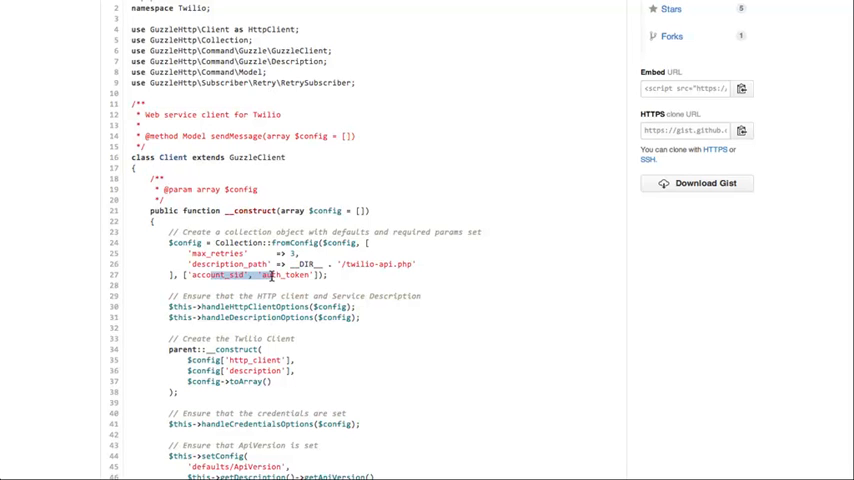
Scroll past the constructor to the handleHttpClientOptions method with its retry logic
scroll(down, 3)
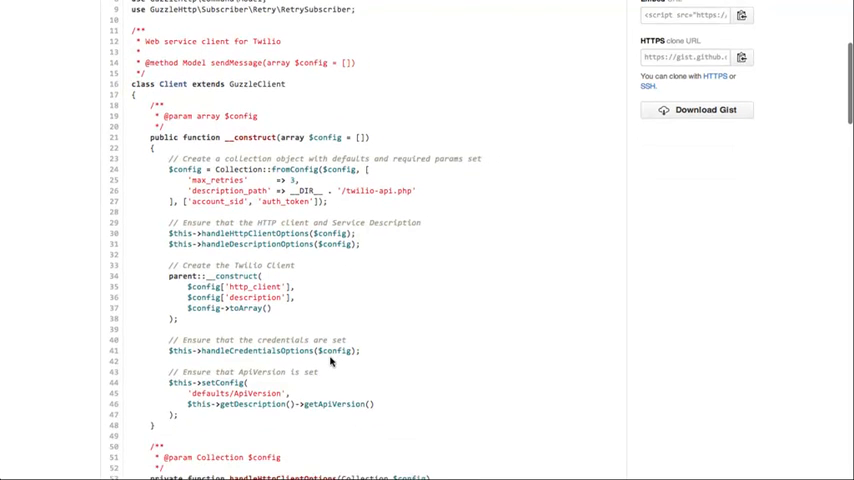
scroll(down, 3)
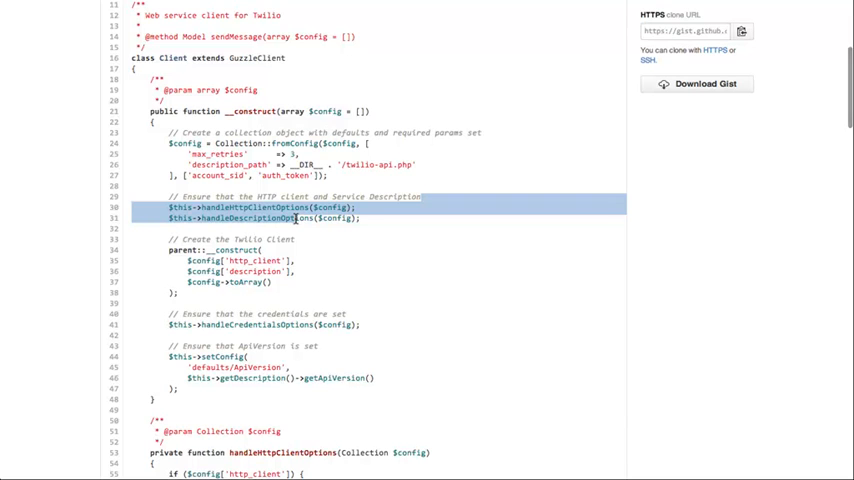
mouse_move(324, 244)
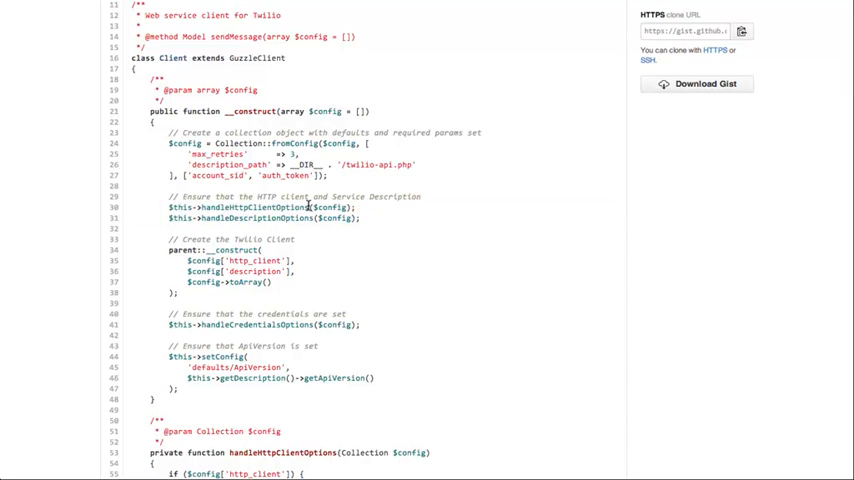
scroll(down, 3)
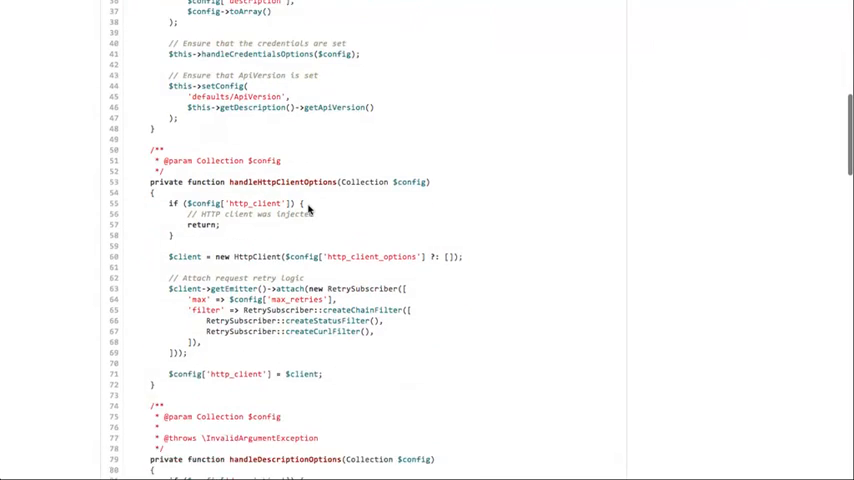
scroll(down, 3)
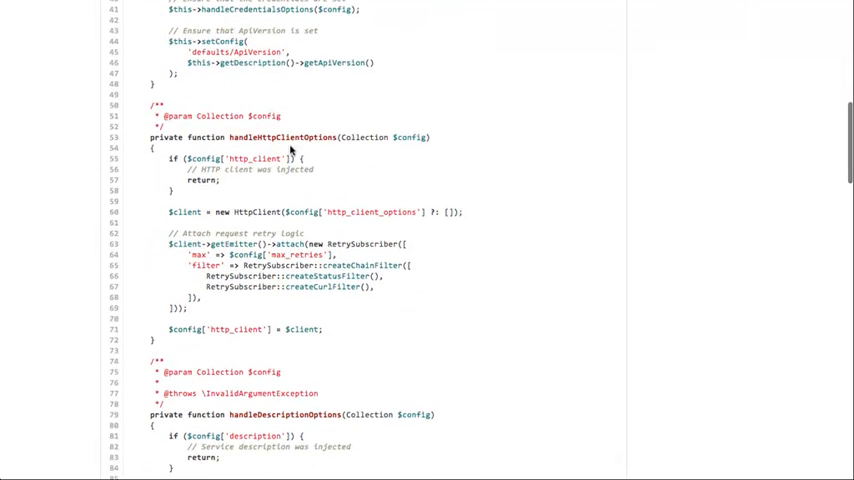
double_click(256, 158)
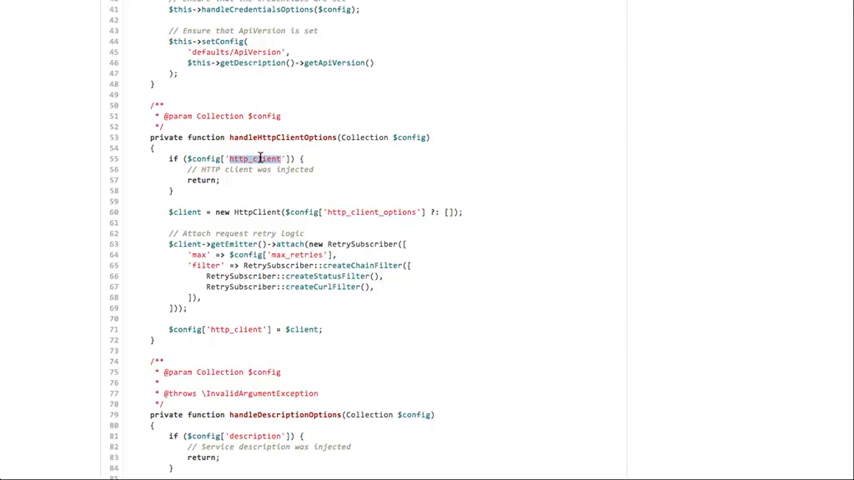
mouse_move(344, 212)
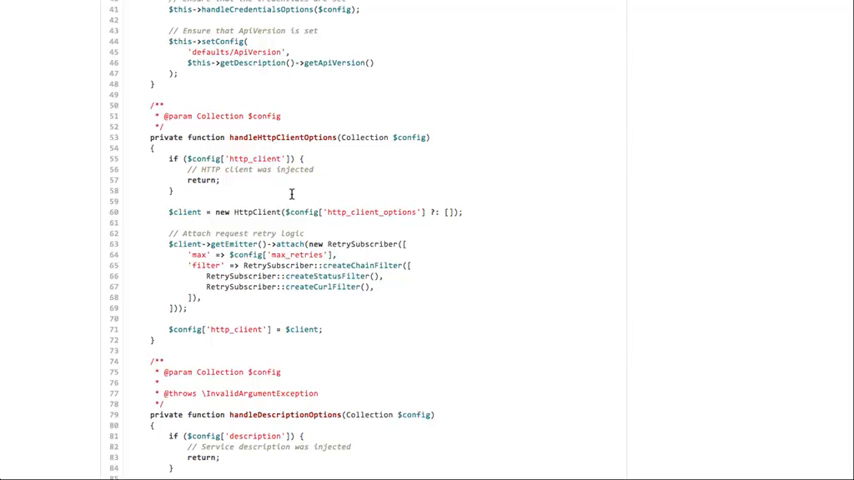
double_click(256, 212)
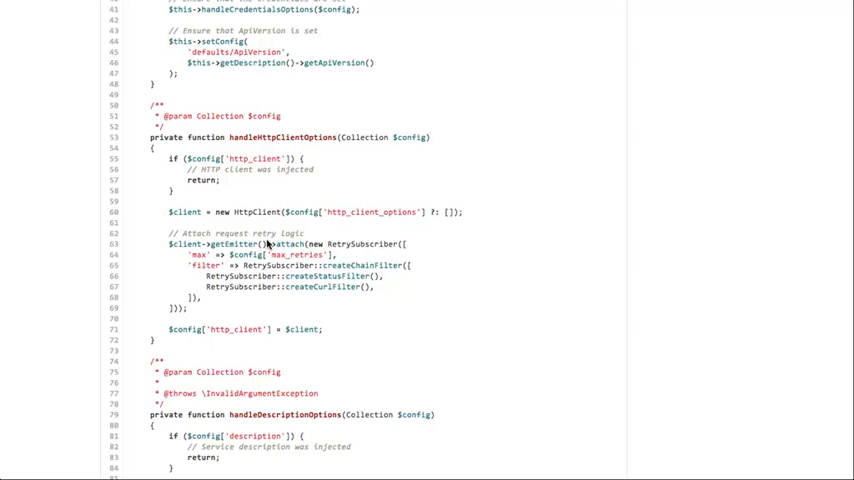
double_click(360, 244)
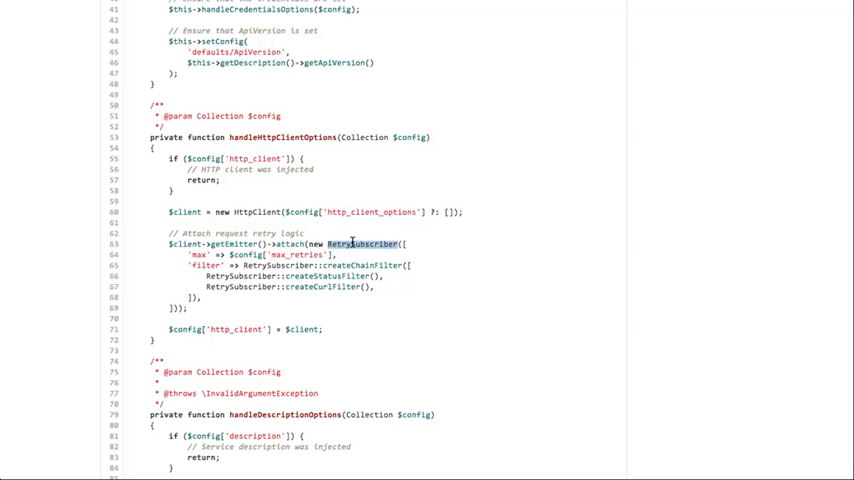
mouse_move(336, 244)
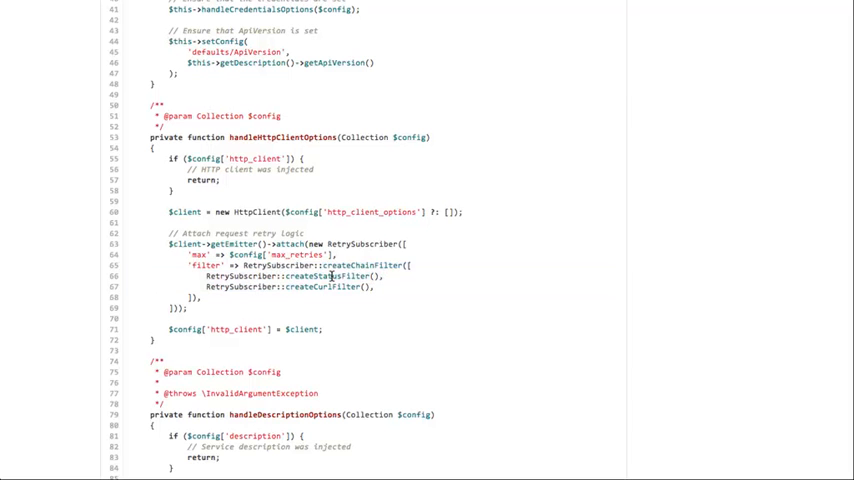
double_click(320, 276)
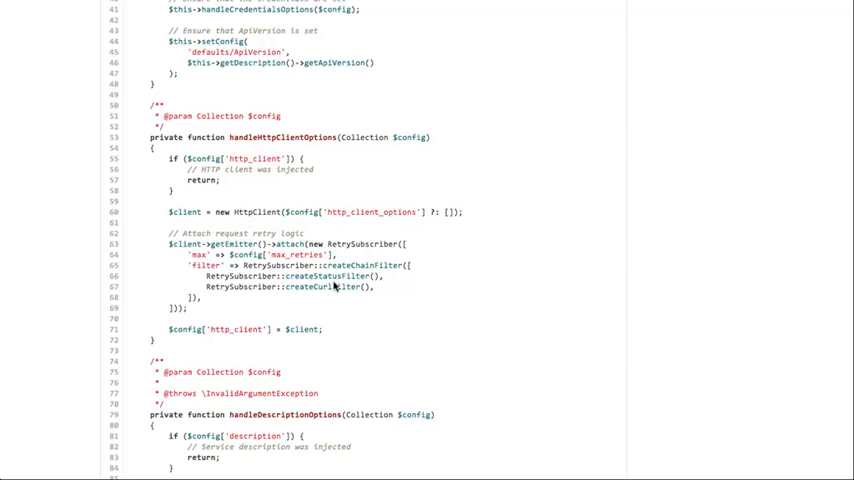
double_click(322, 288)
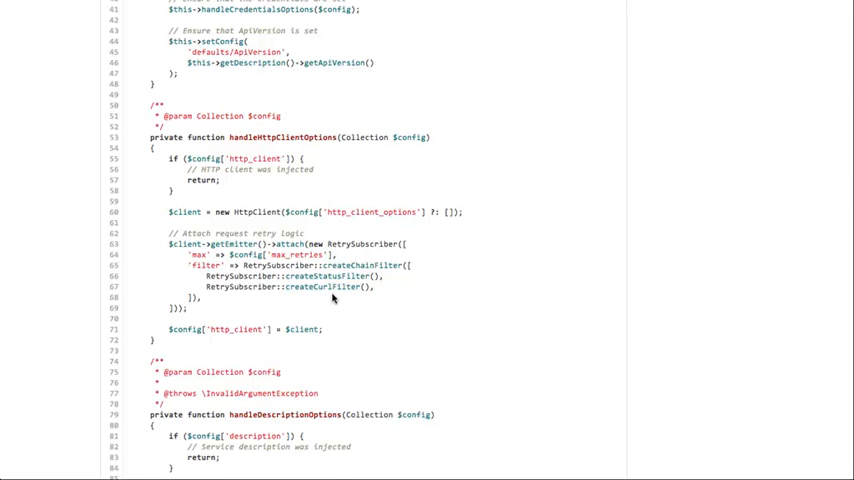
scroll(down, 3)
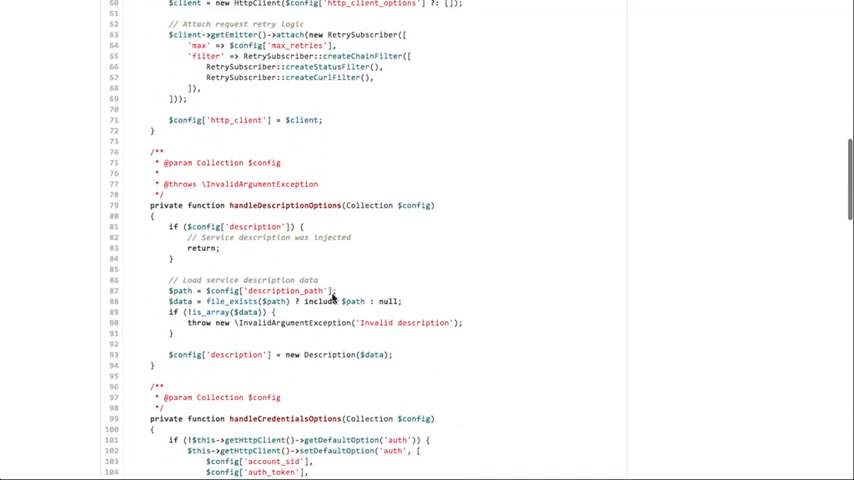
scroll(down, 3)
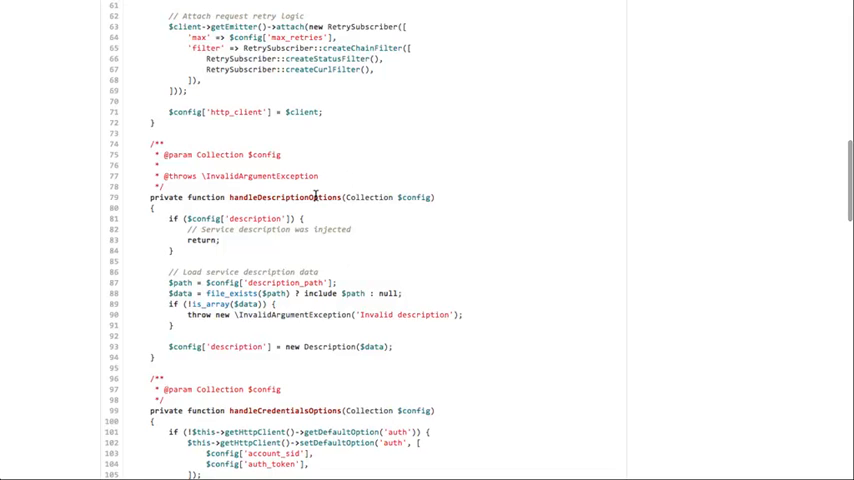
scroll(down, 3)
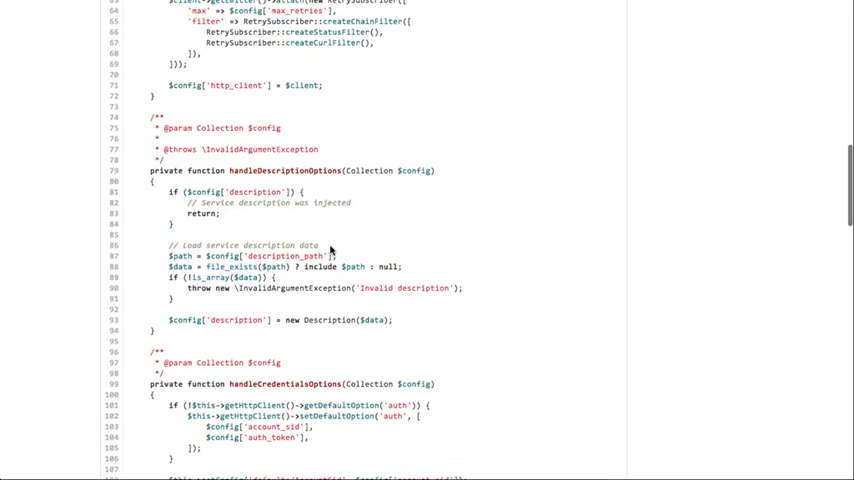
scroll(down, 3)
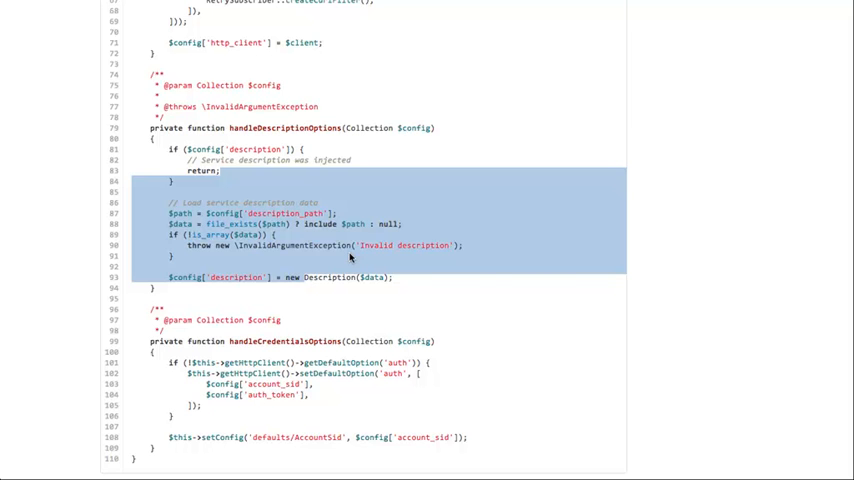
scroll(down, 3)
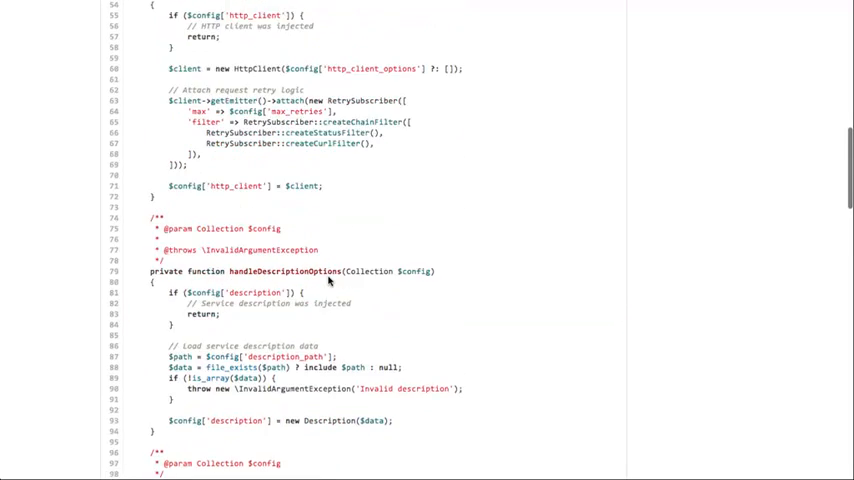
scroll(up, 3)
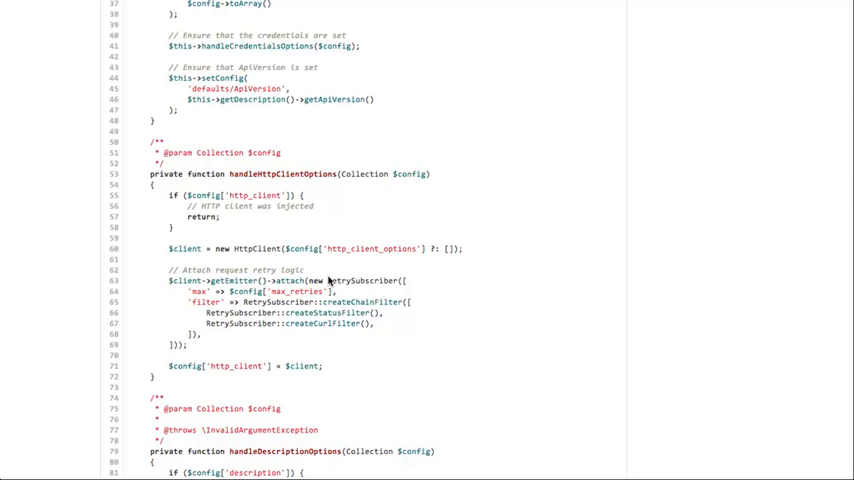
Scroll past composer.json and test.php down to the twilio-api.php service description
scroll(down, 3)
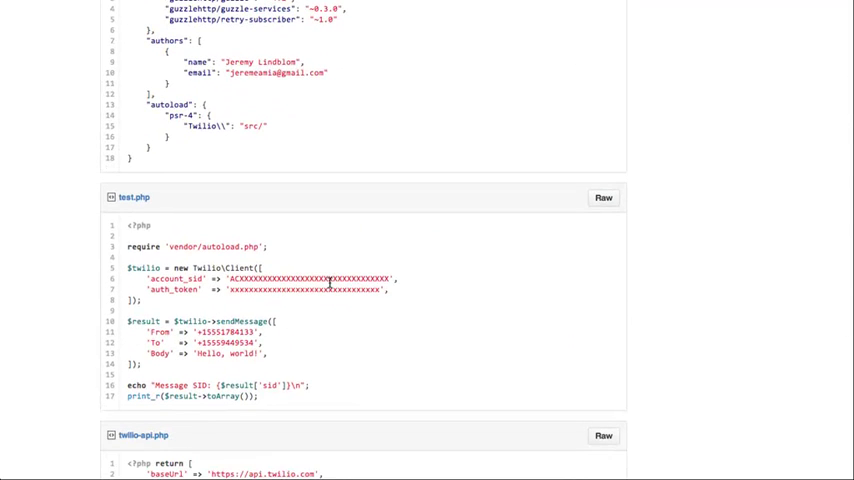
scroll(down, 3)
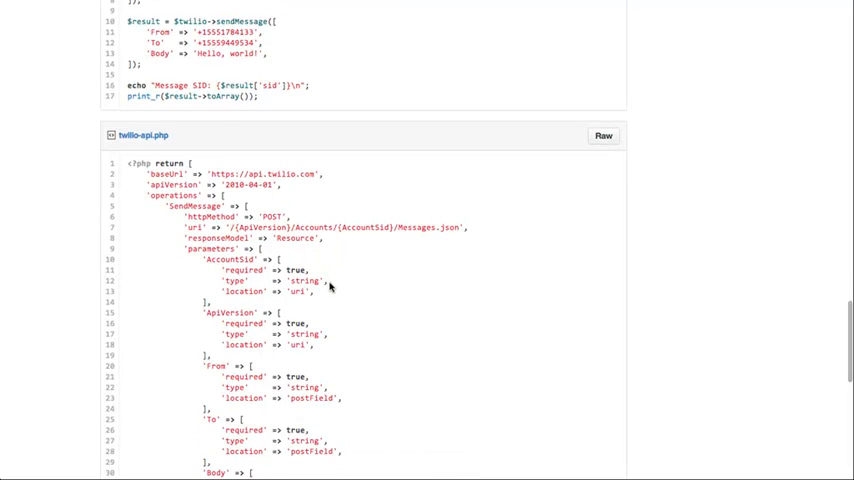
scroll(down, 3)
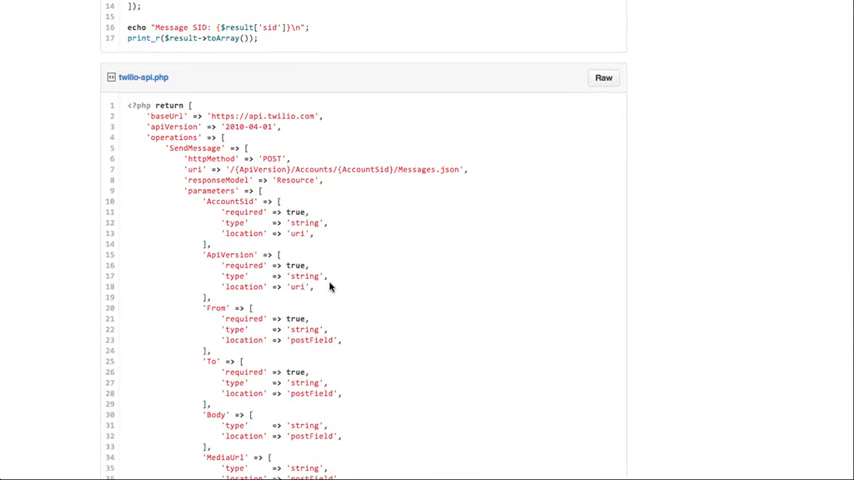
scroll(down, 3)
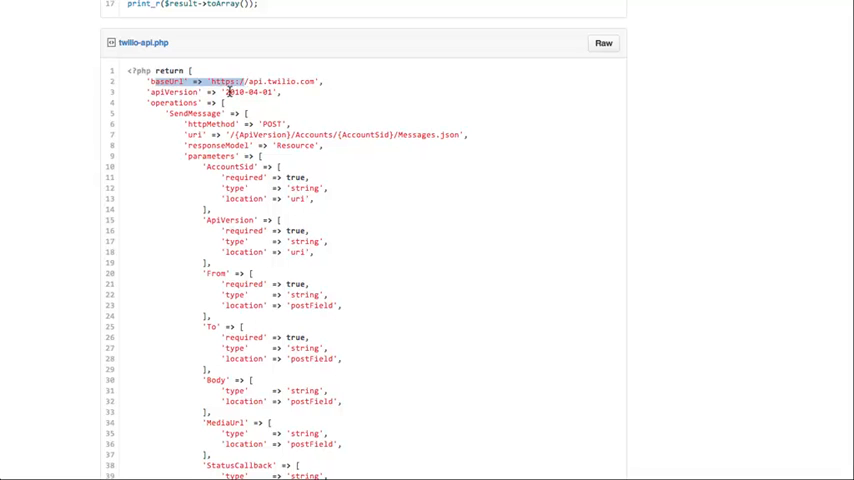
Highlight the SendMessage operation name and the AccountSid placeholder in its Messages.json URI
double_click(152, 102)
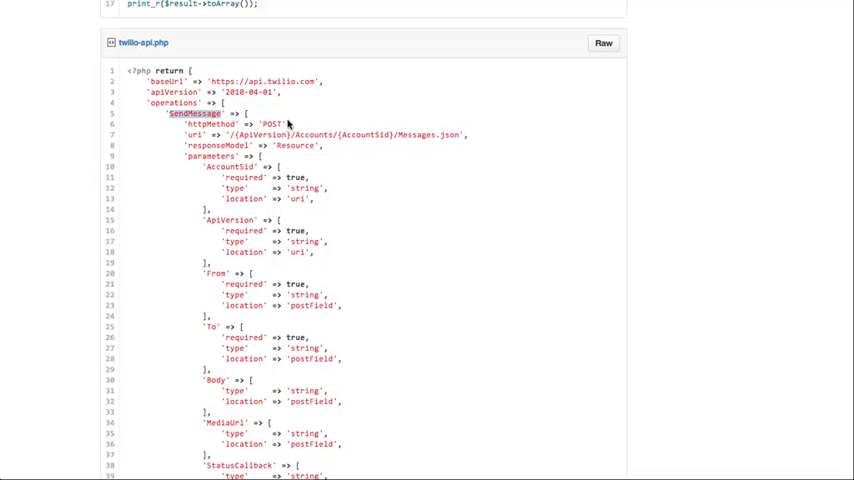
mouse_move(272, 136)
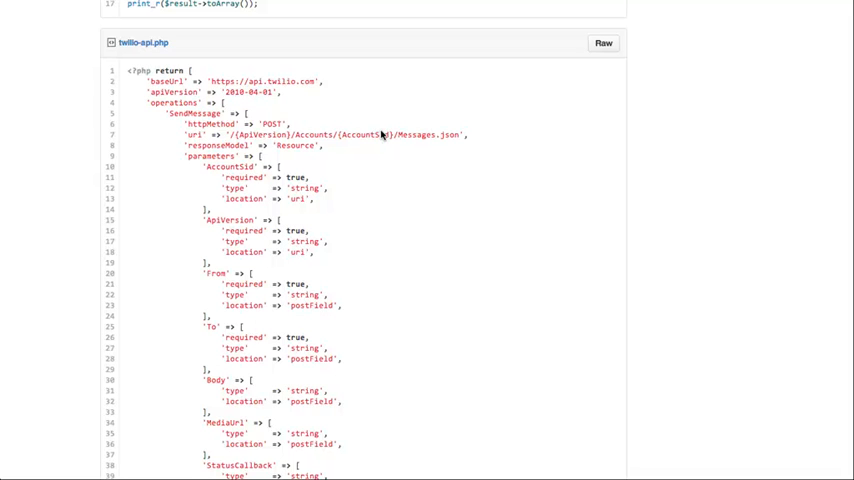
double_click(370, 136)
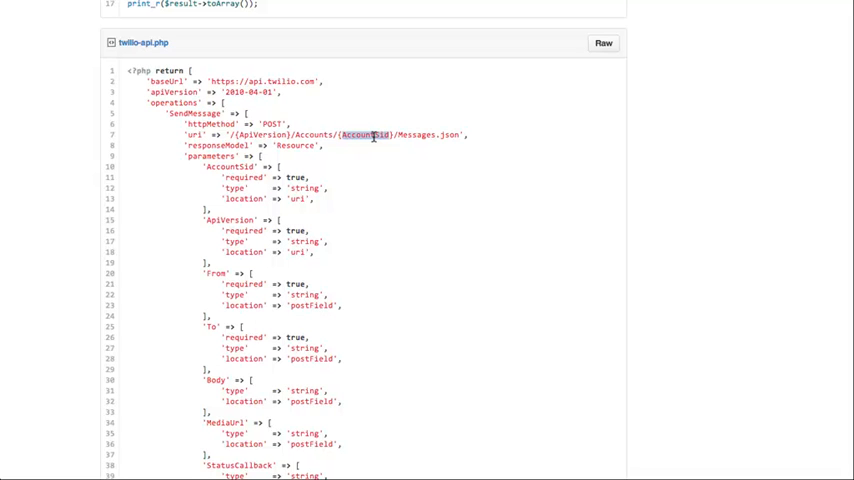
mouse_move(370, 166)
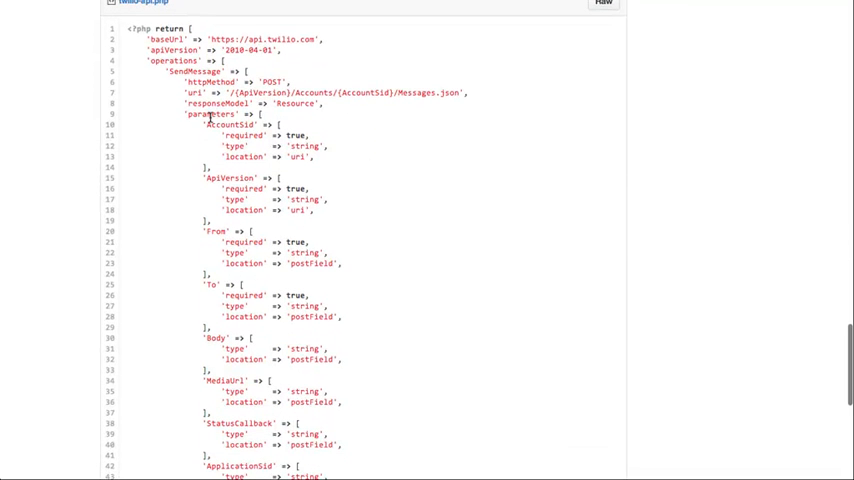
double_click(228, 124)
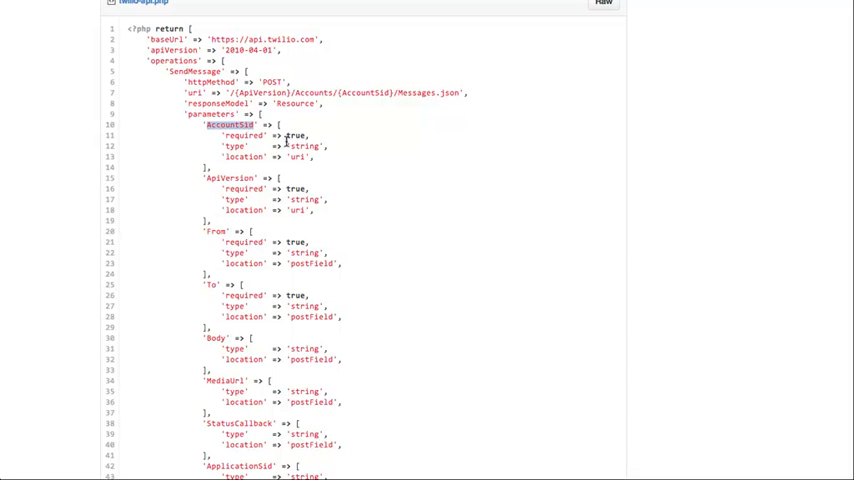
double_click(296, 136)
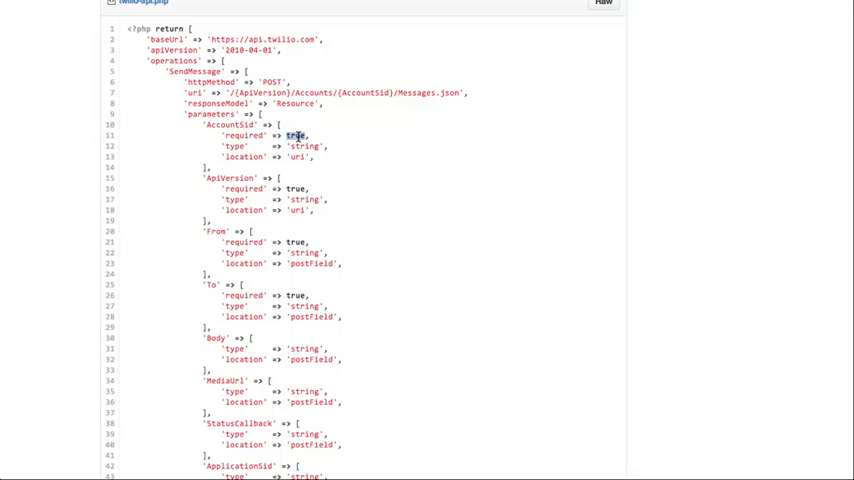
double_click(304, 146)
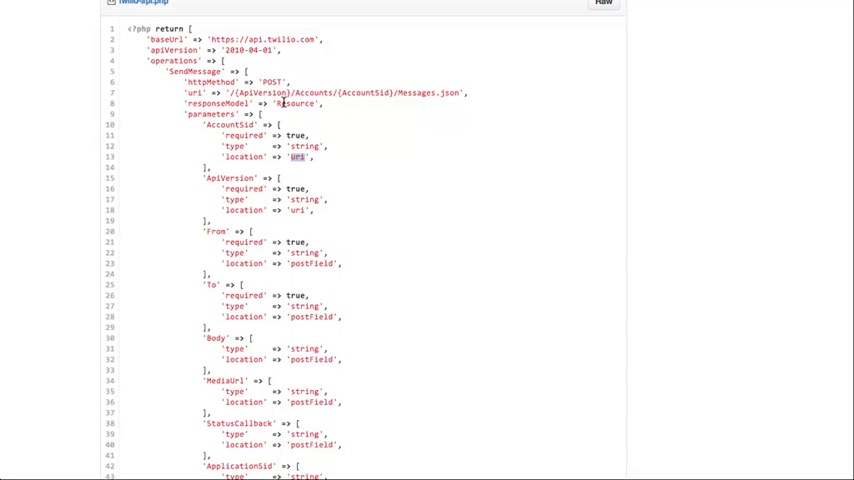
mouse_move(368, 88)
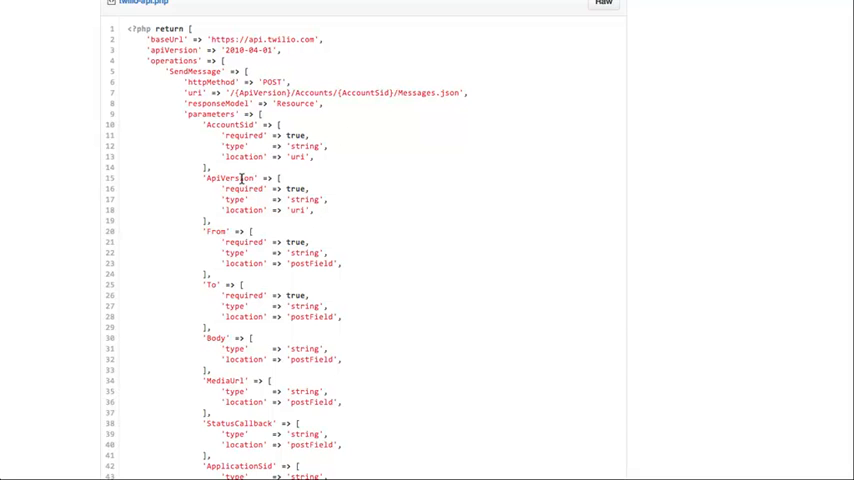
double_click(296, 188)
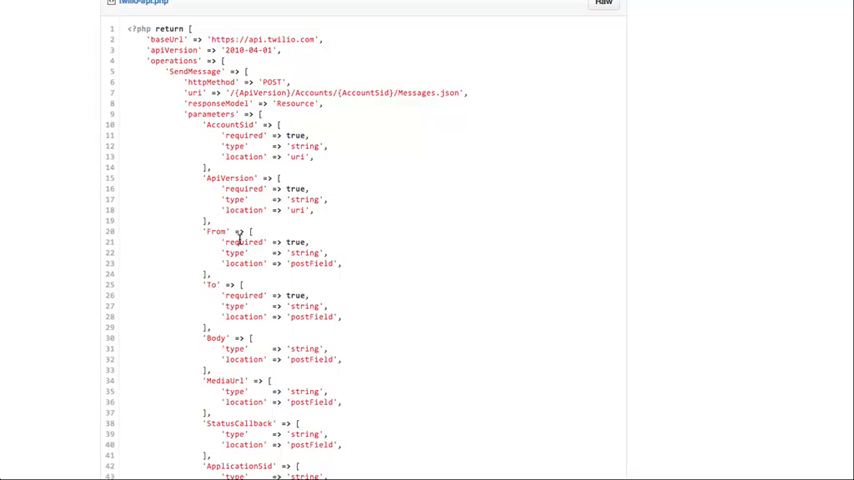
mouse_move(220, 232)
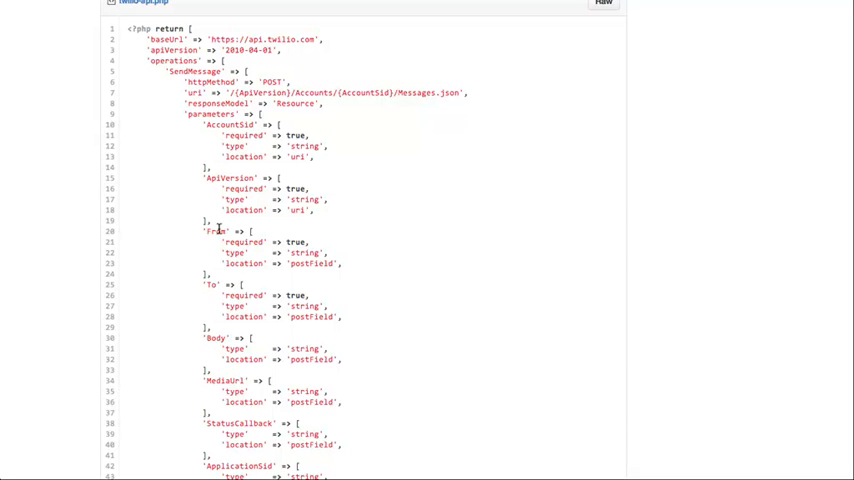
double_click(204, 232)
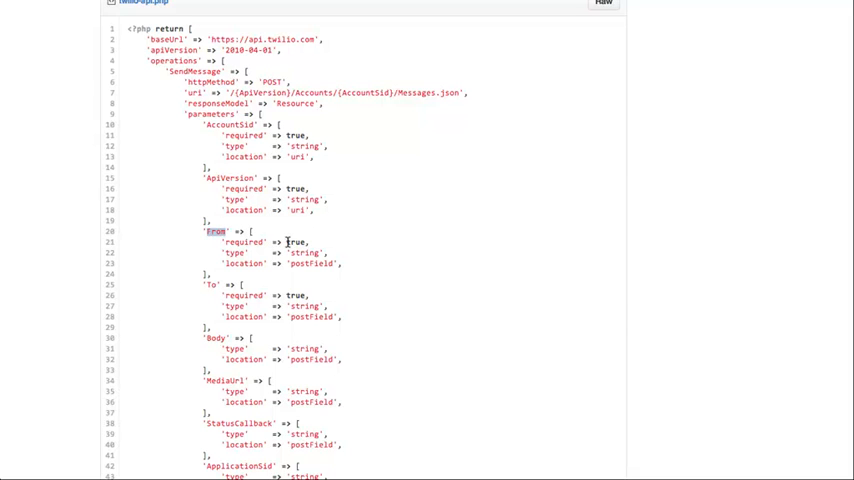
mouse_move(264, 242)
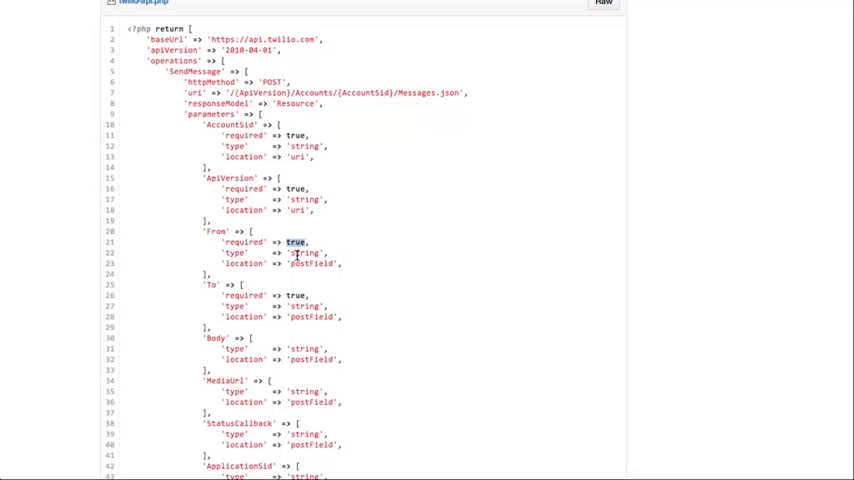
double_click(304, 252)
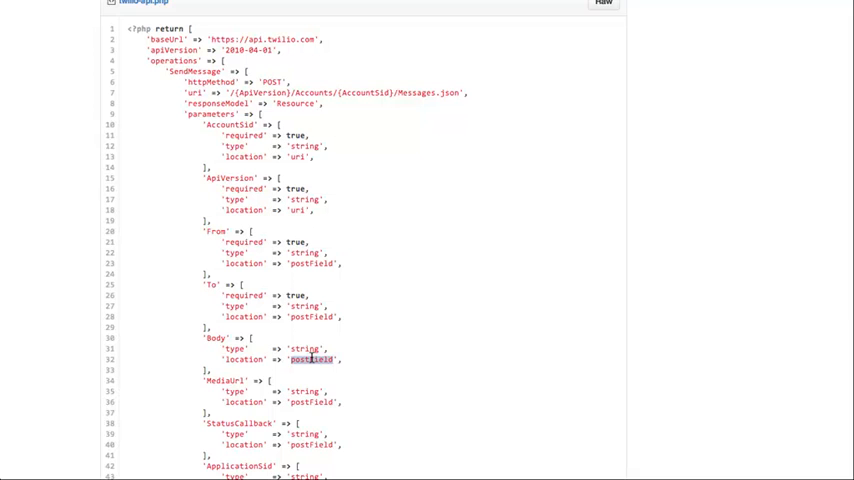
Scroll down and select the MediaUrl, StatusCallback and ApplicationSid parameter blocks
scroll(down, 3)
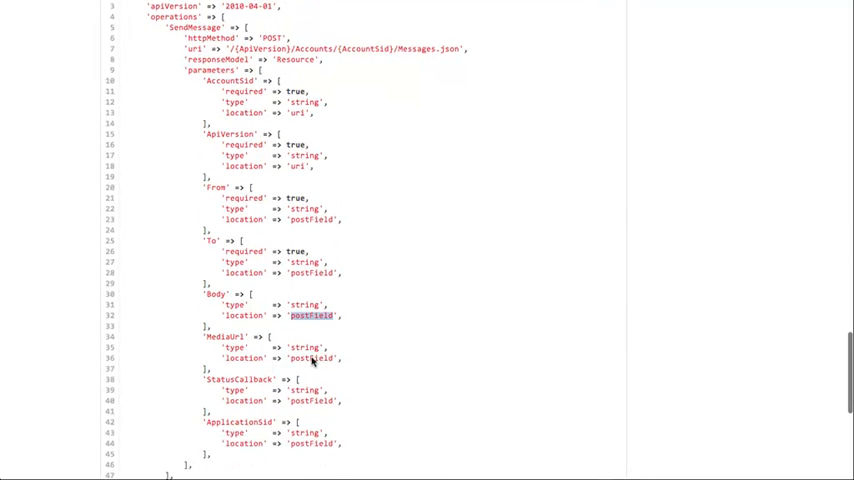
scroll(down, 3)
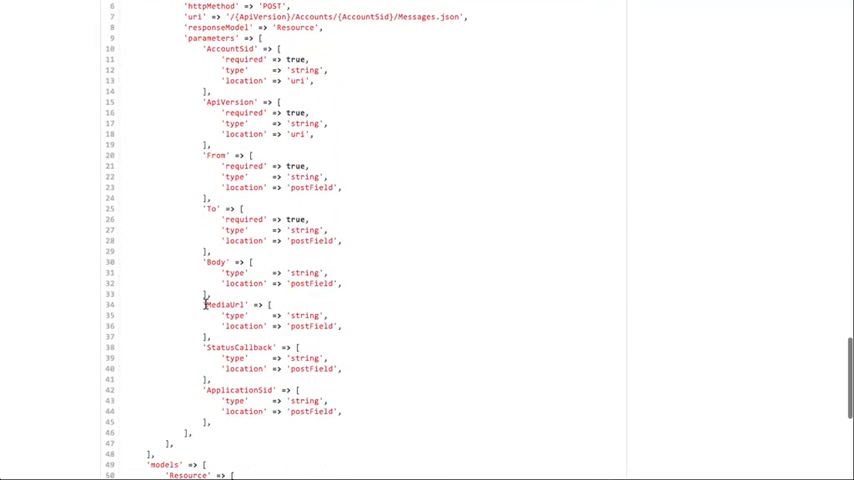
drag(204, 304, 288, 422)
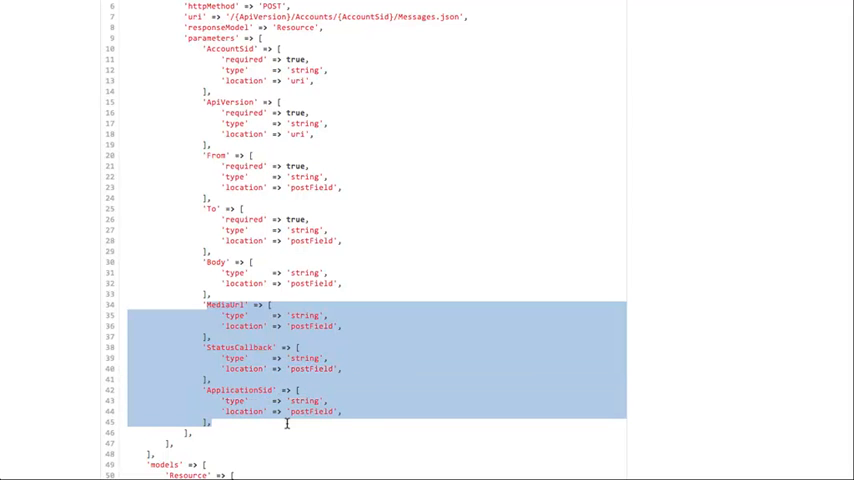
mouse_move(280, 310)
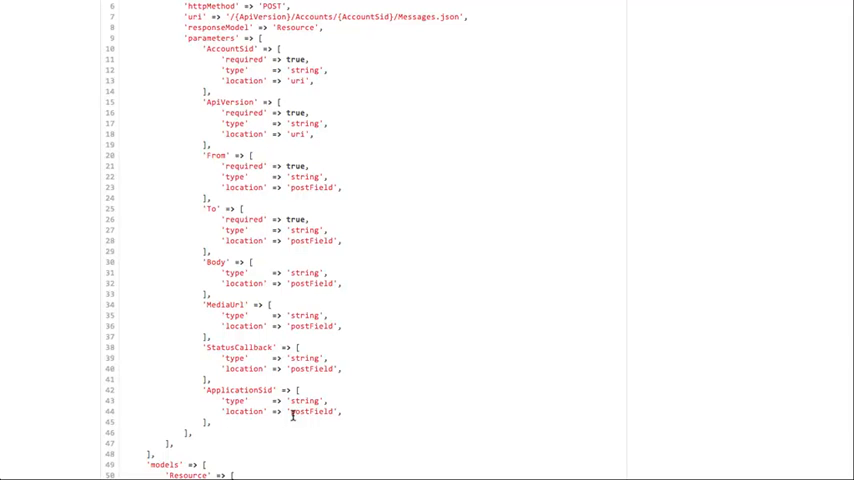
Scroll to the models section and highlight additionalProperties in the Resource model
scroll(down, 3)
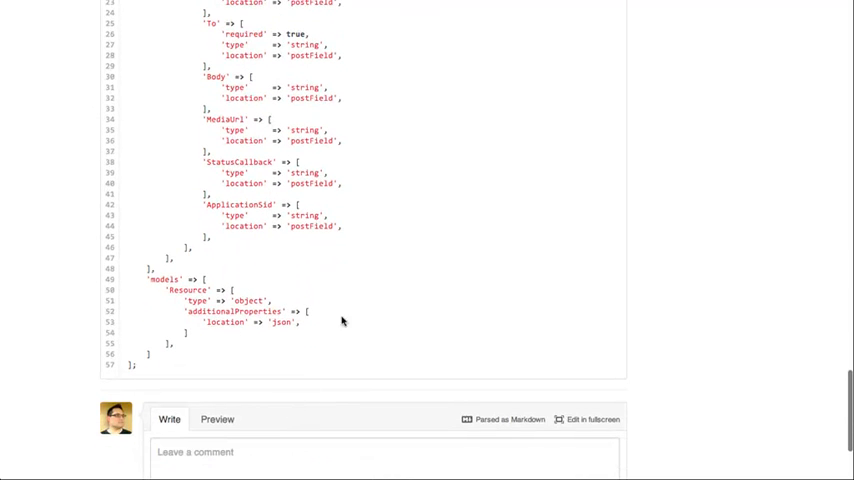
mouse_move(196, 290)
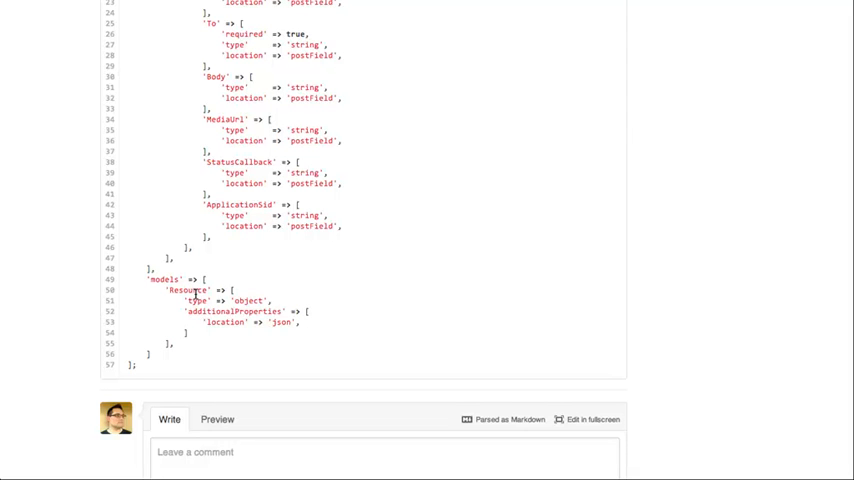
mouse_move(196, 300)
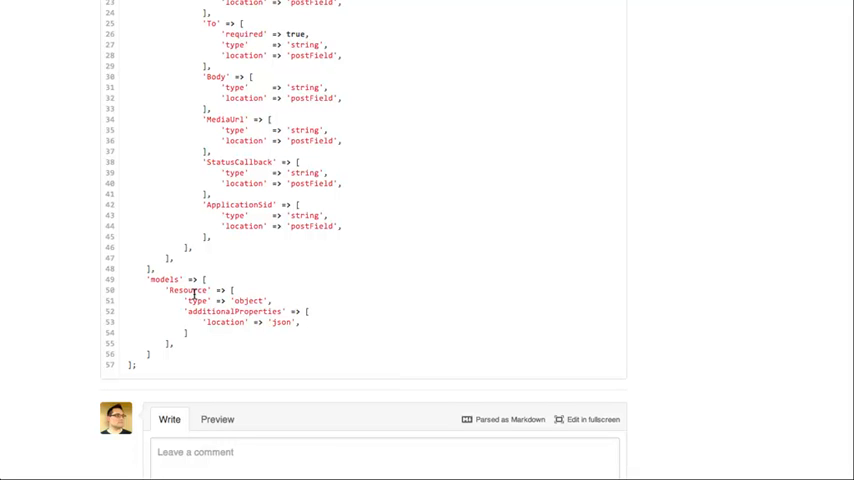
mouse_move(234, 336)
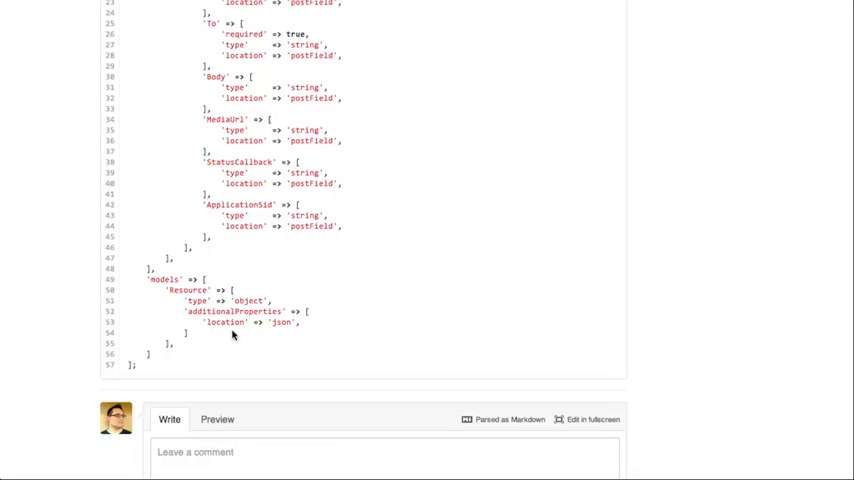
double_click(234, 312)
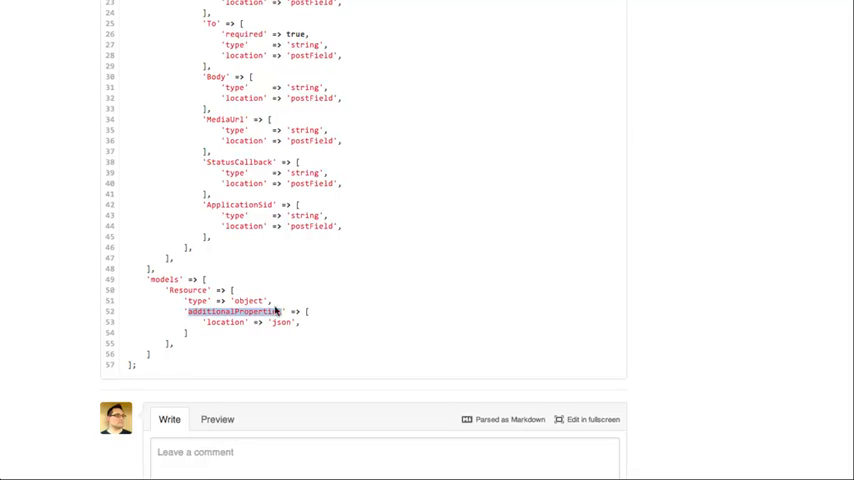
mouse_move(276, 312)
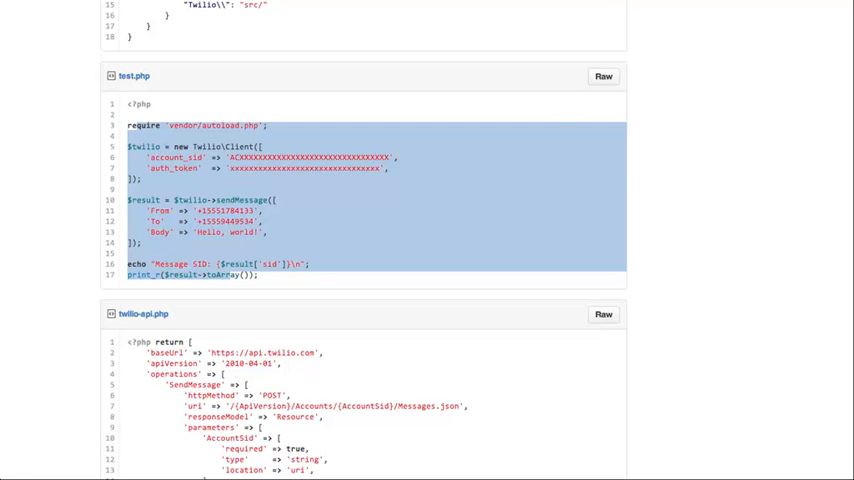
mouse_move(4, 92)
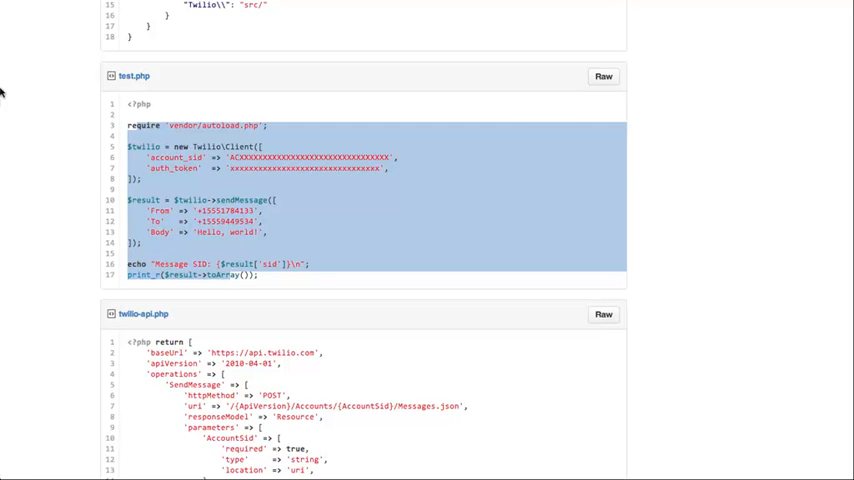